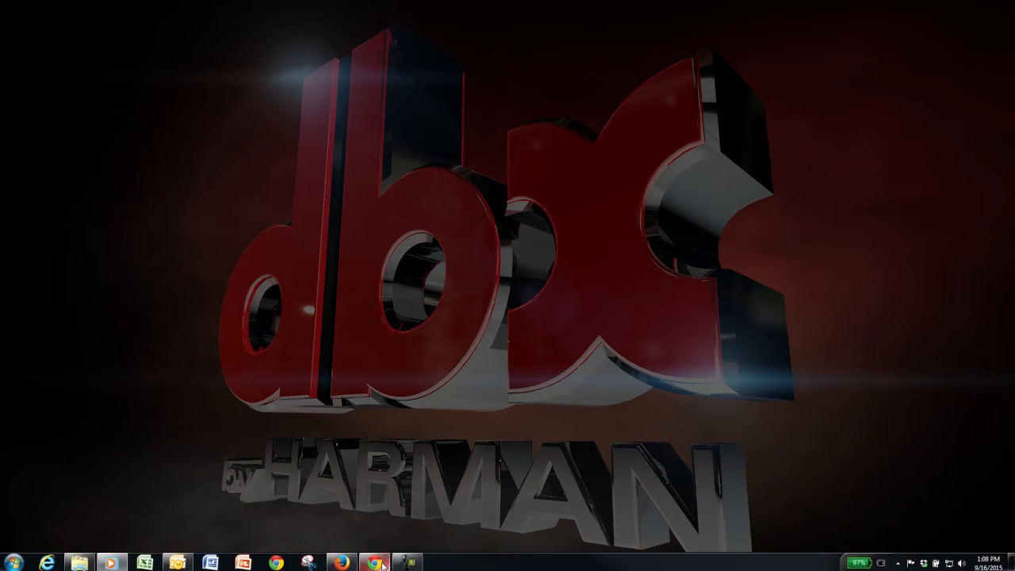
Step: Navigate to dbxpro.com and reach the ZonePRO 640 product page's software link
click(375, 564)
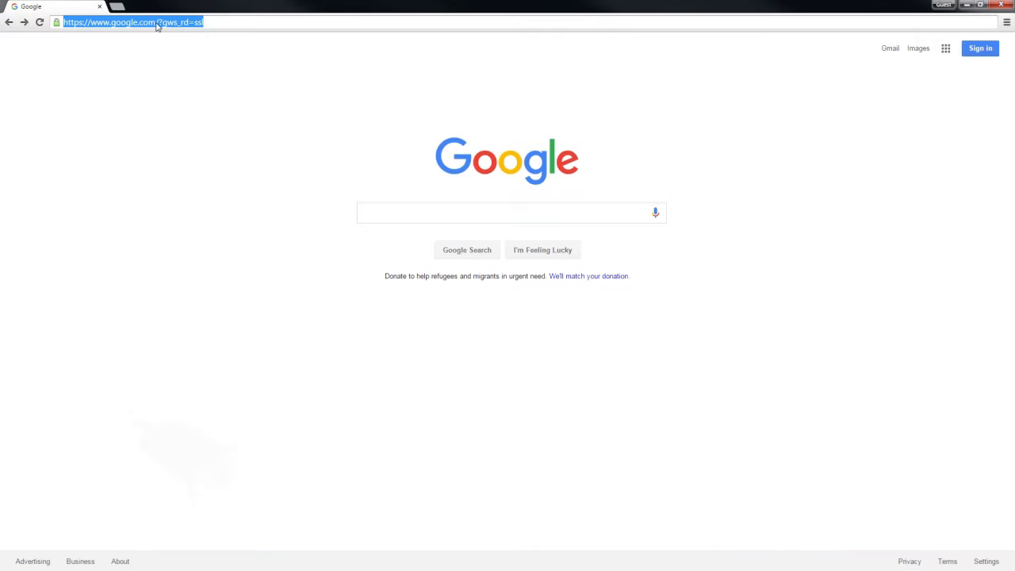
text(www.dbxp)
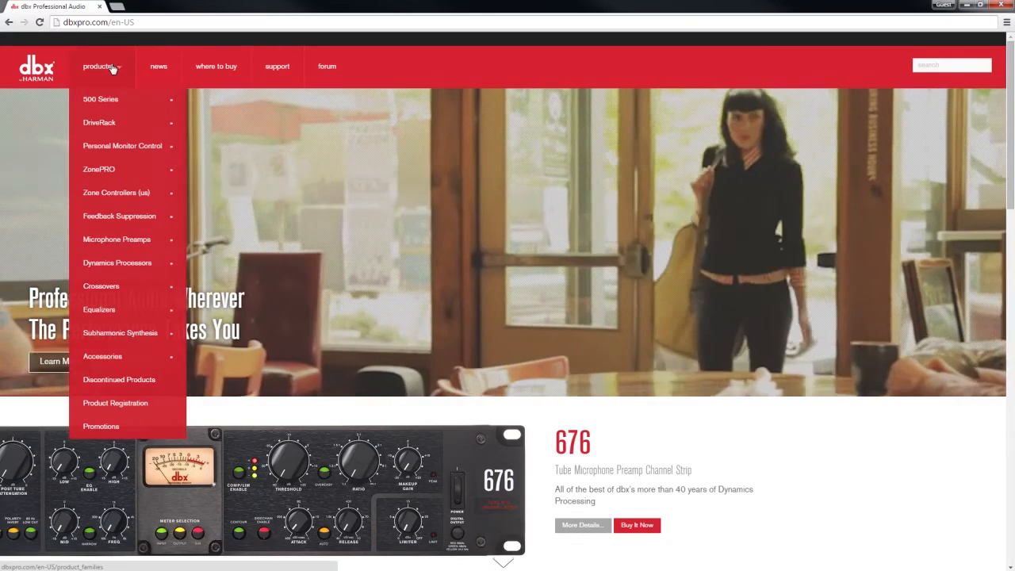
mouse_move(99, 169)
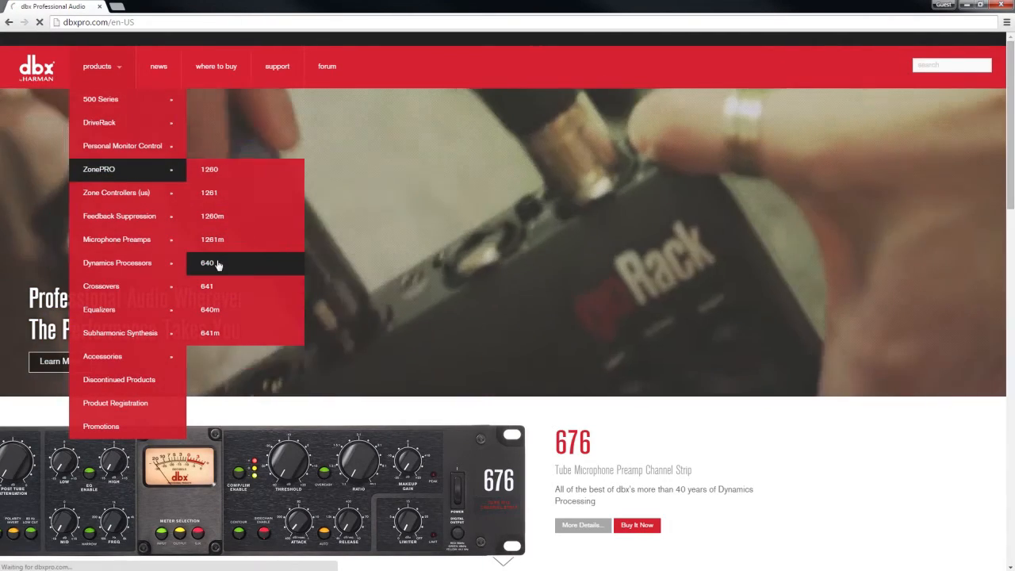
click(207, 263)
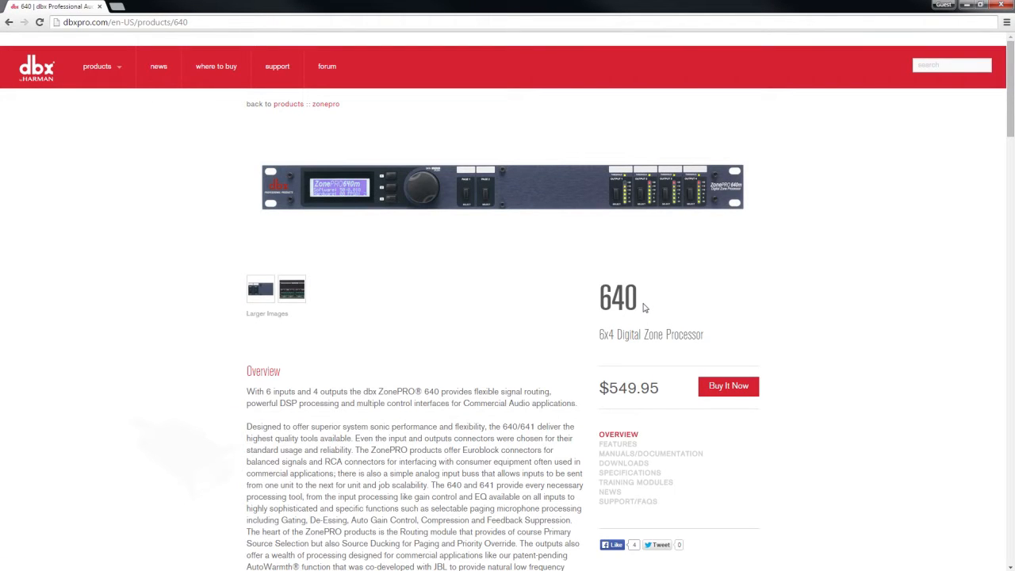
scroll(down, 3)
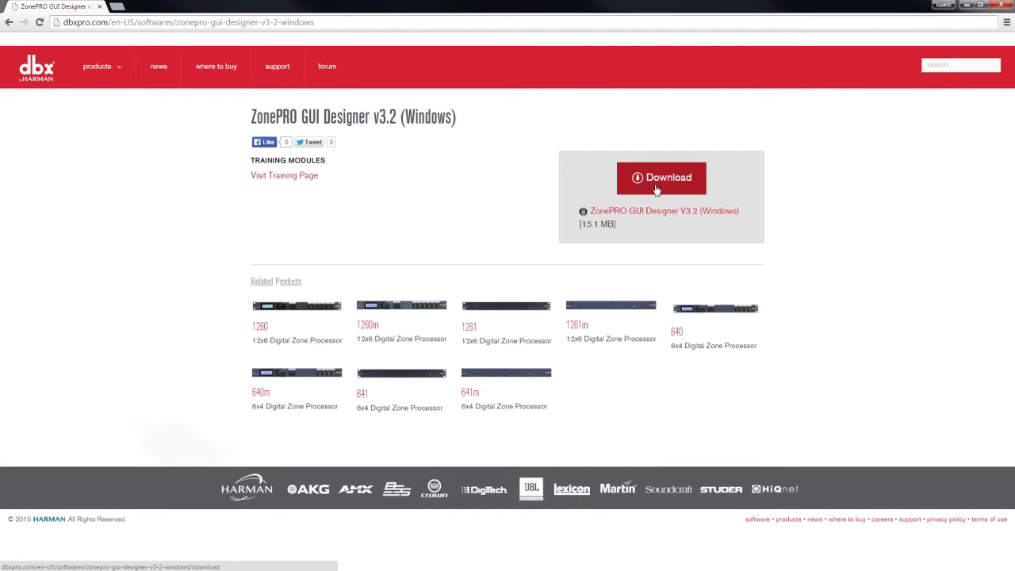
Step: Download the ZonePRO GUI Designer v3.2 installer
click(661, 177)
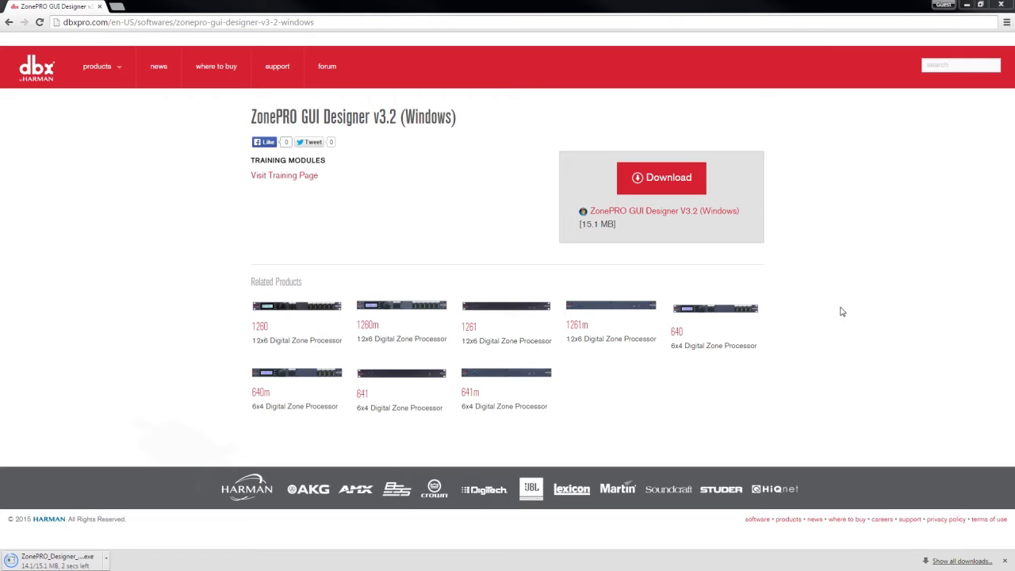
mouse_move(77, 539)
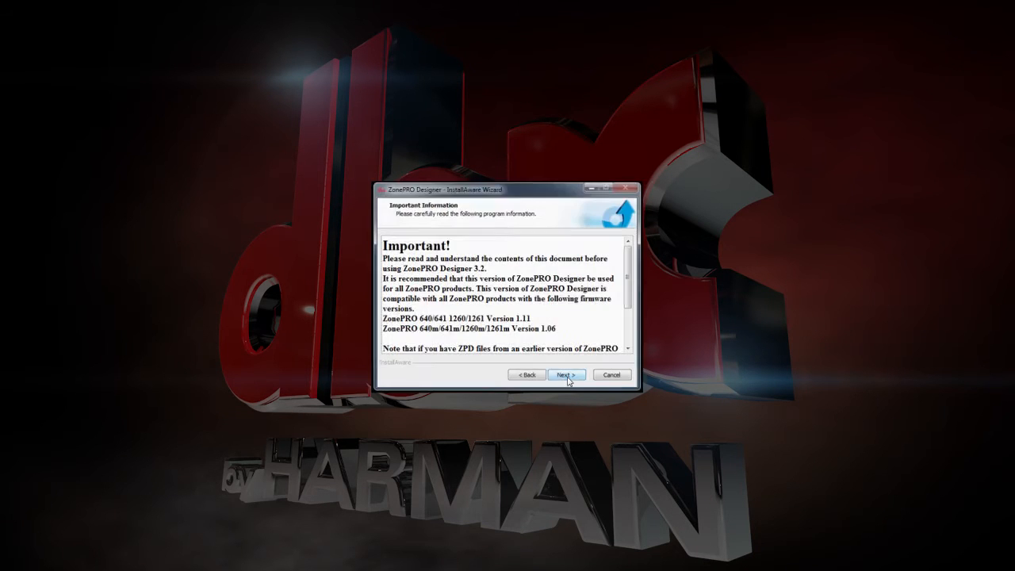
Step: Install ZonePRO Designer with the Complete setup type and finish the wizard
click(565, 374)
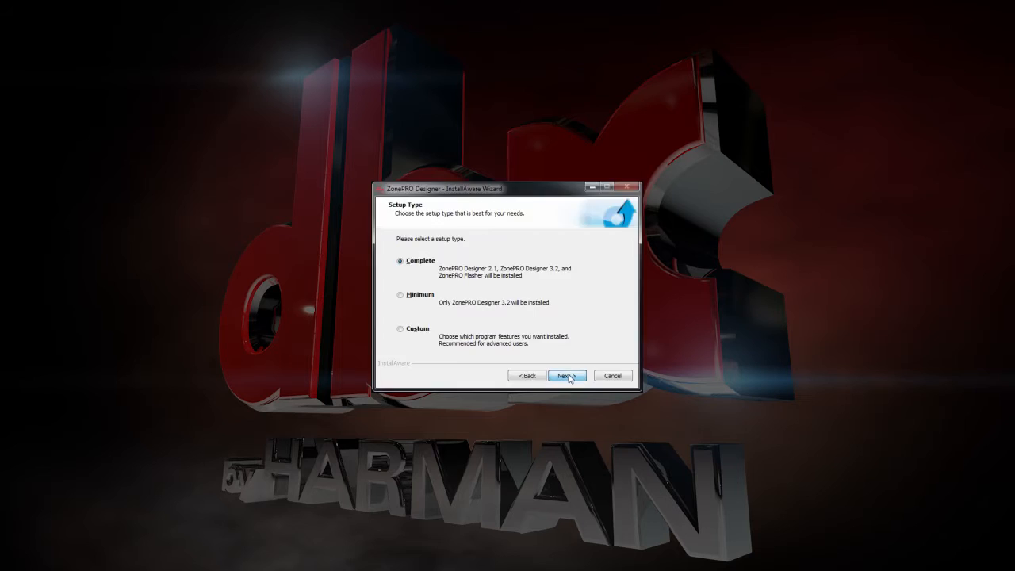
click(564, 375)
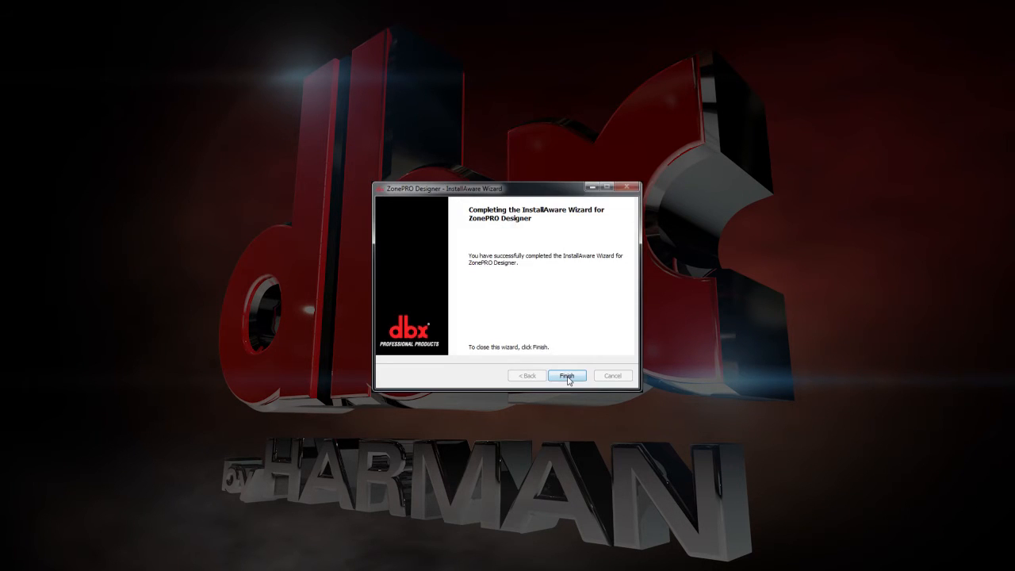
click(567, 376)
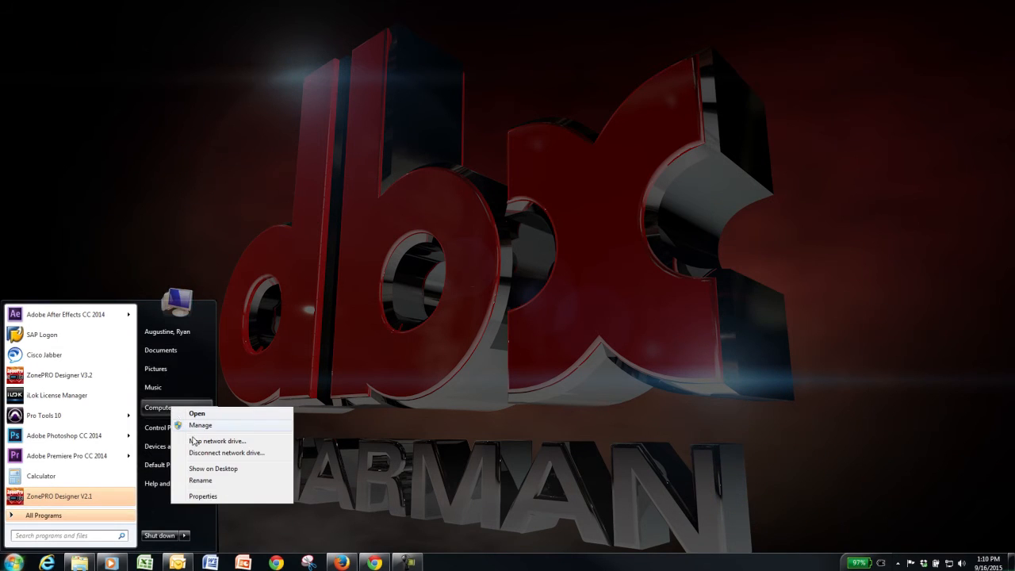
Step: Reach Device Manager from System properties and expand Ports (COM & LPT) to show COM8
click(203, 496)
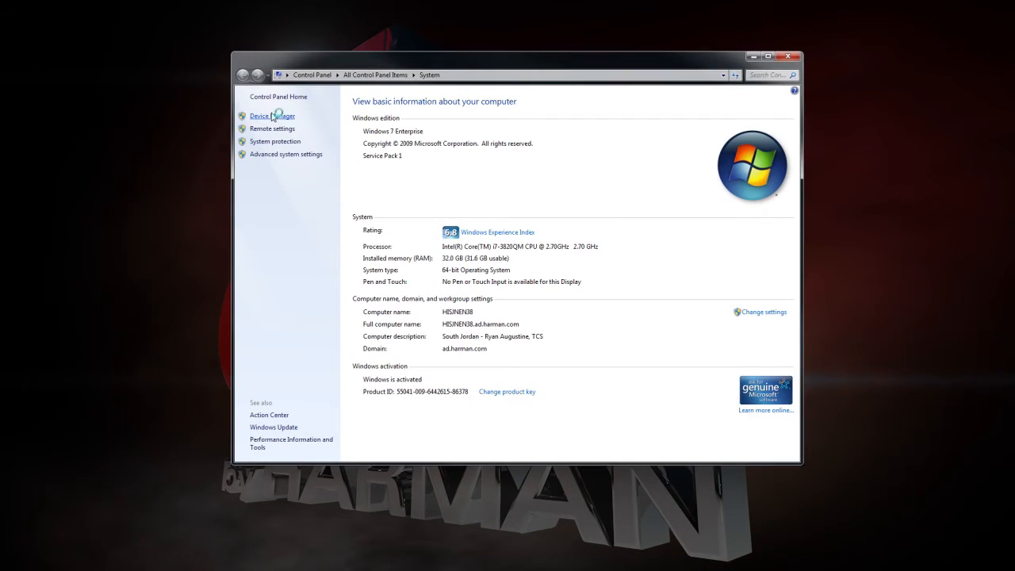
click(271, 116)
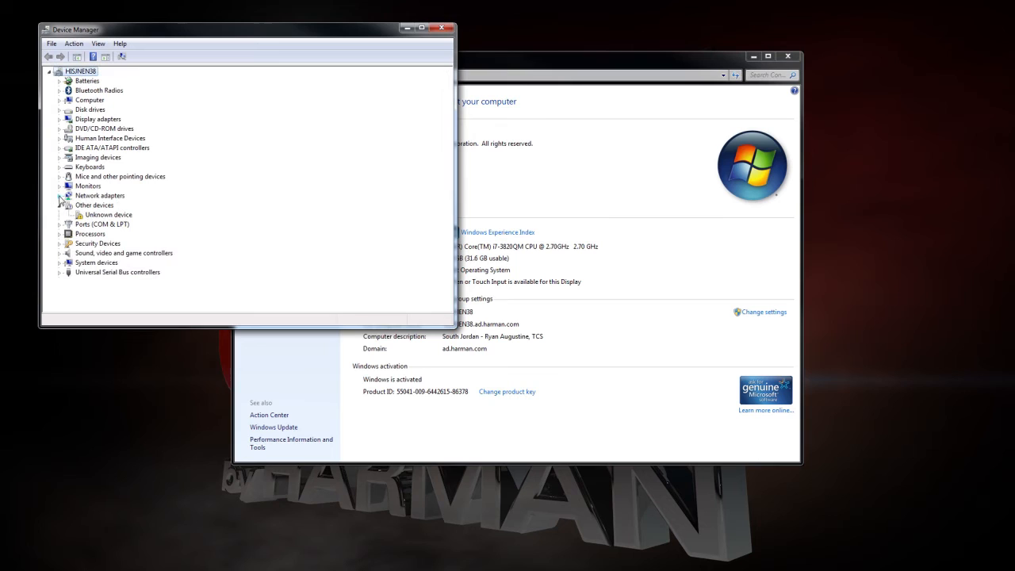
click(60, 223)
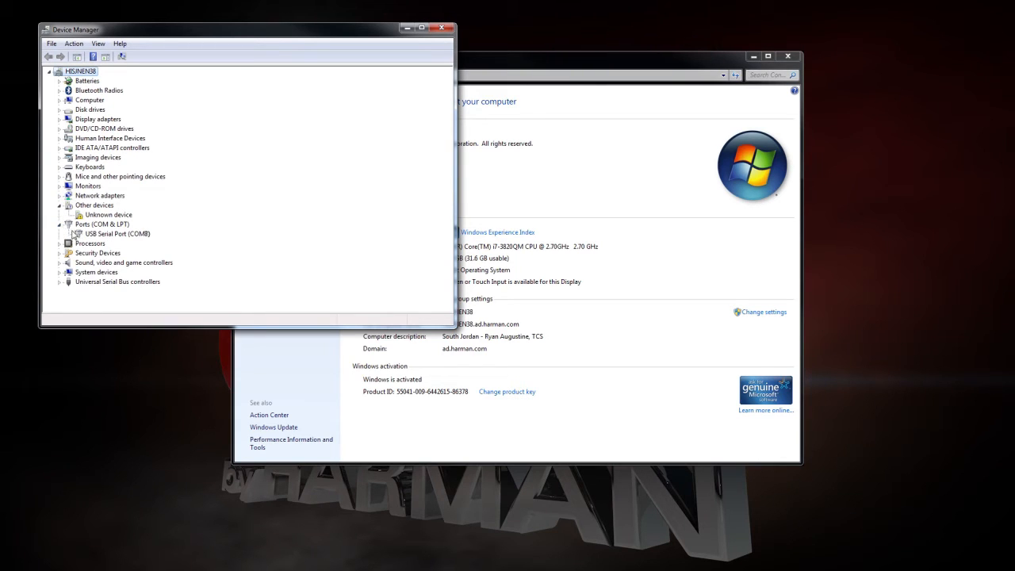
mouse_move(115, 242)
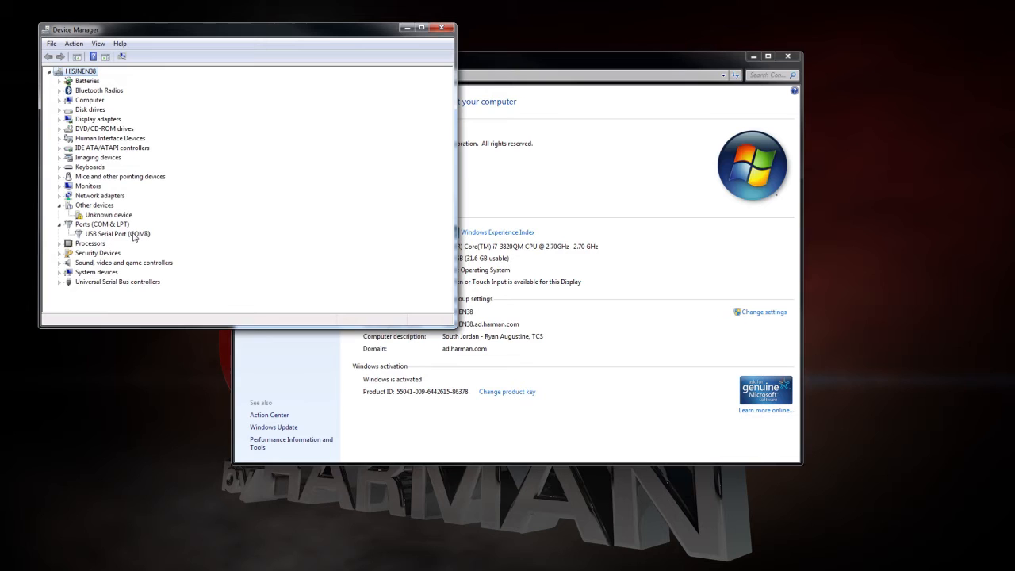
Step: Set the USB Serial Port (COM8) to 57600 bits per second and confirm
right_click(111, 234)
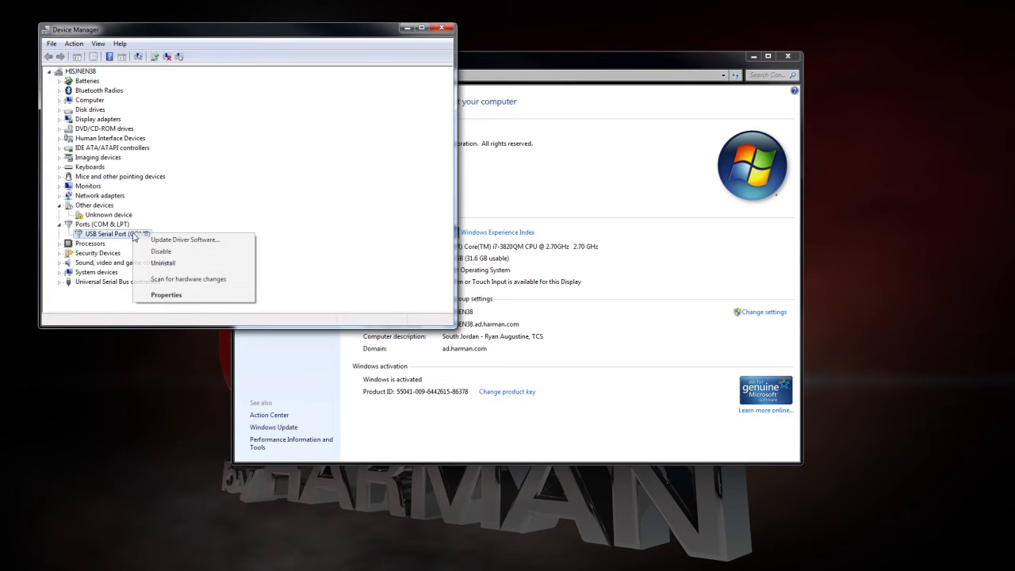
click(166, 294)
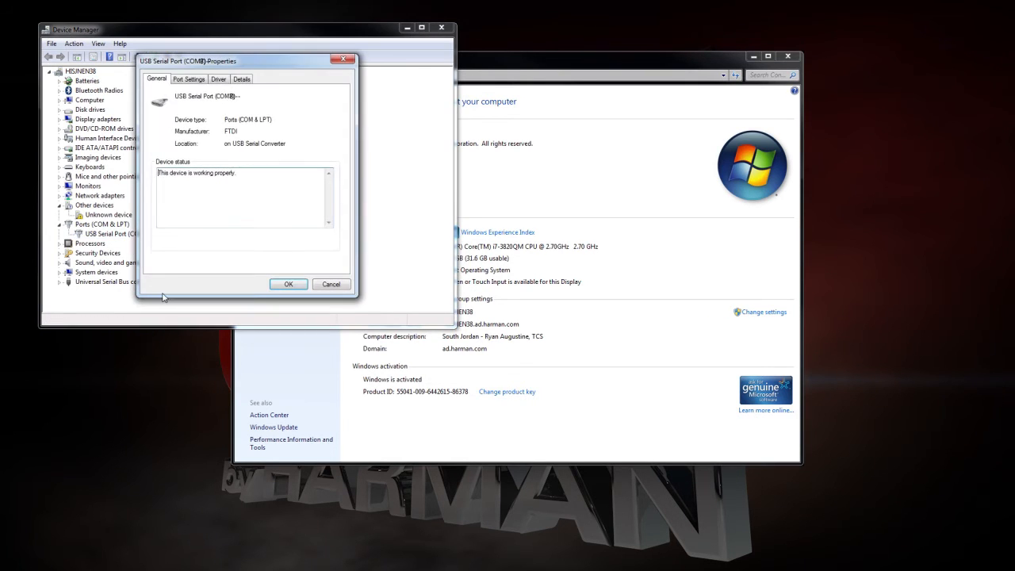
click(189, 78)
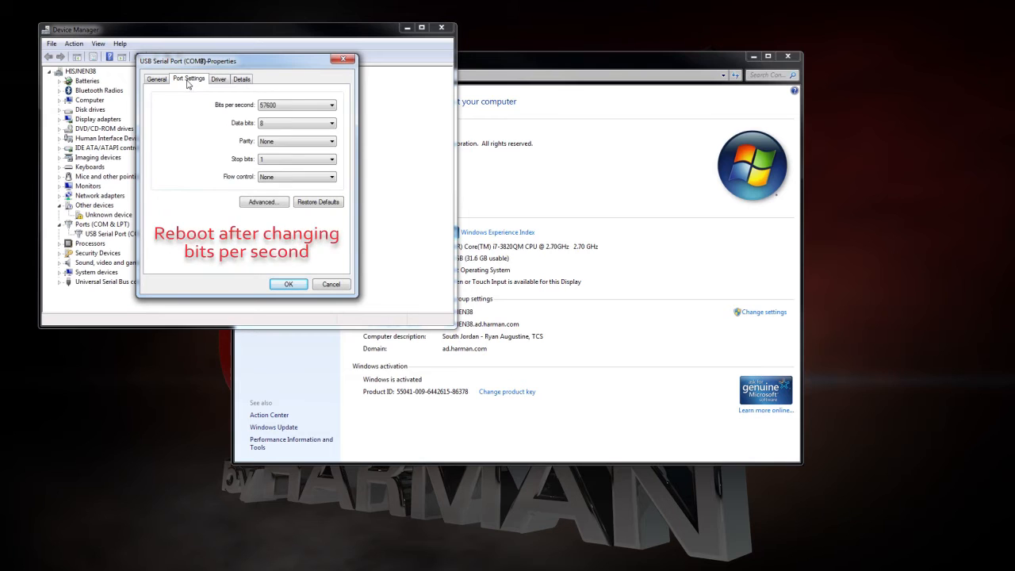
click(330, 105)
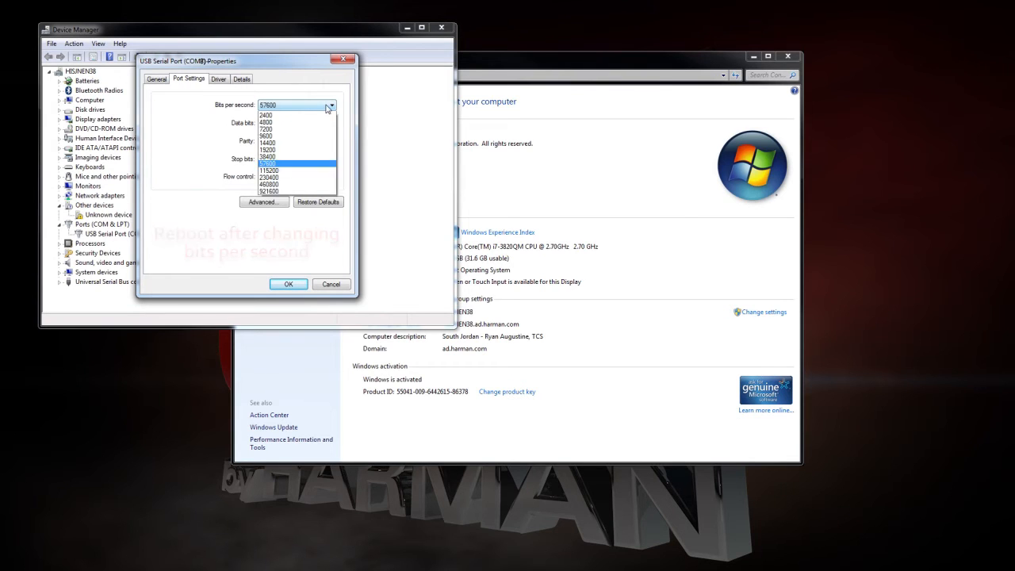
click(296, 165)
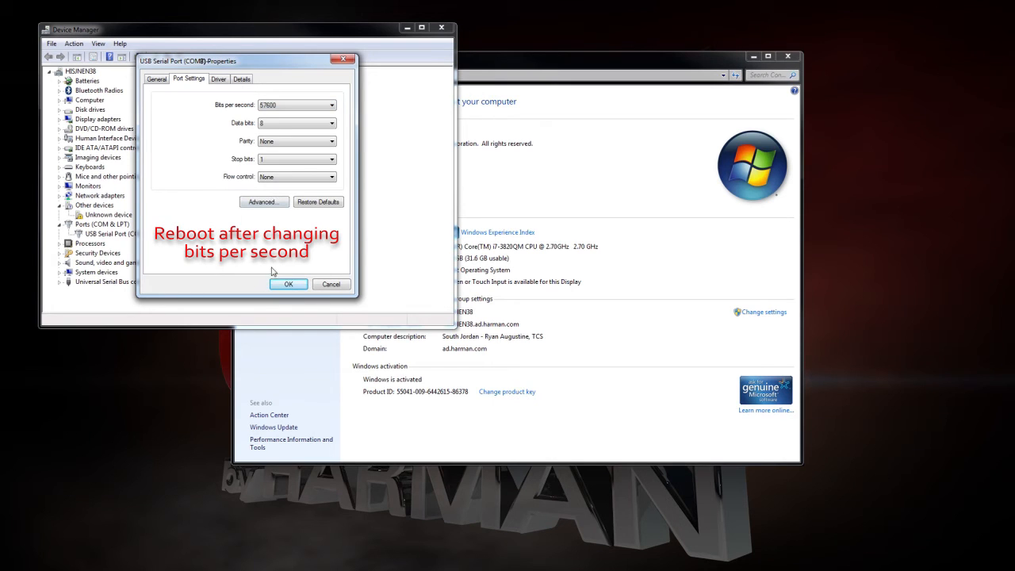
click(288, 284)
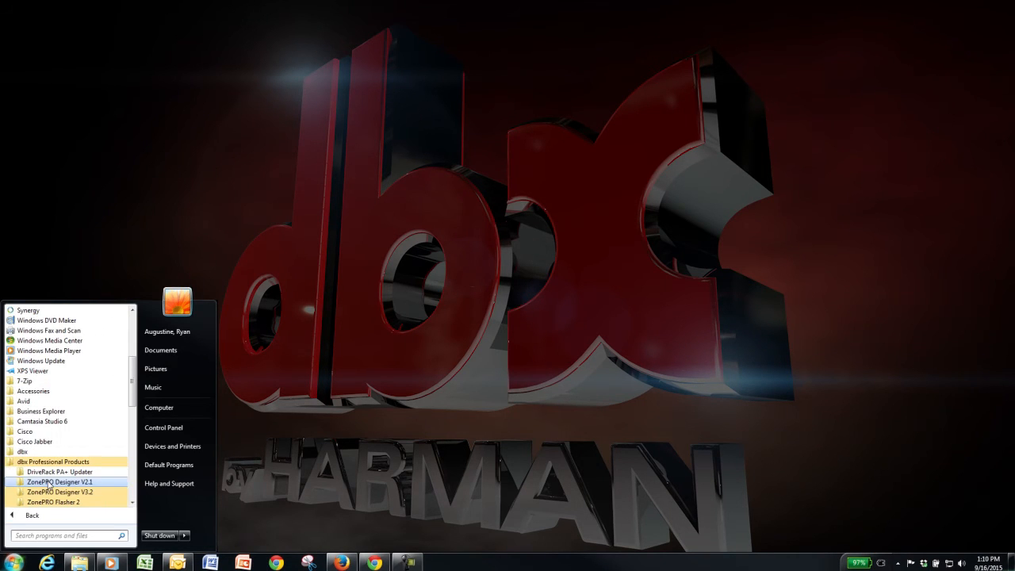
mouse_move(60, 492)
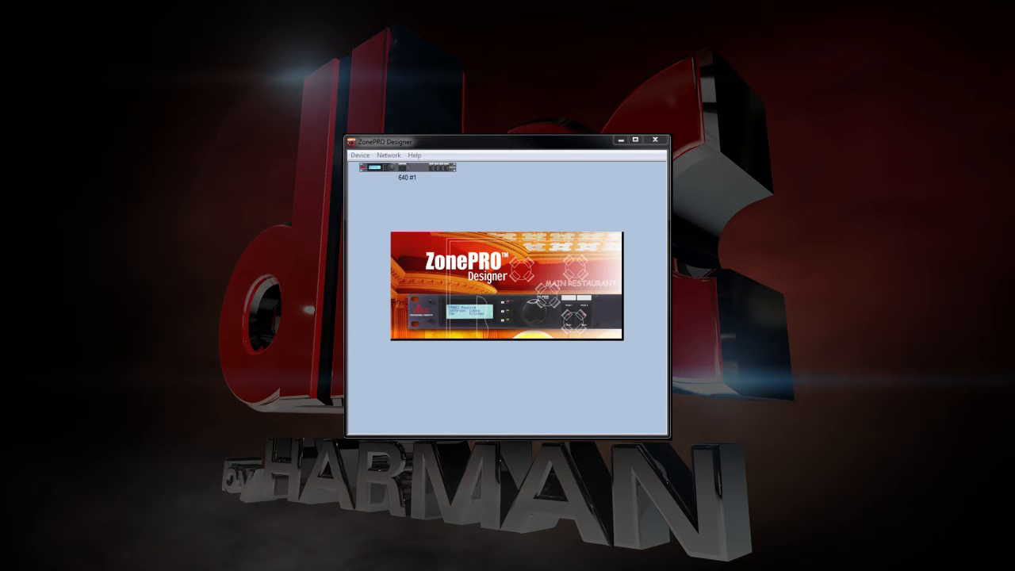
Step: In Network > Networking Wizard, enable serial ports with COM 8 and continue to node discovery
click(388, 155)
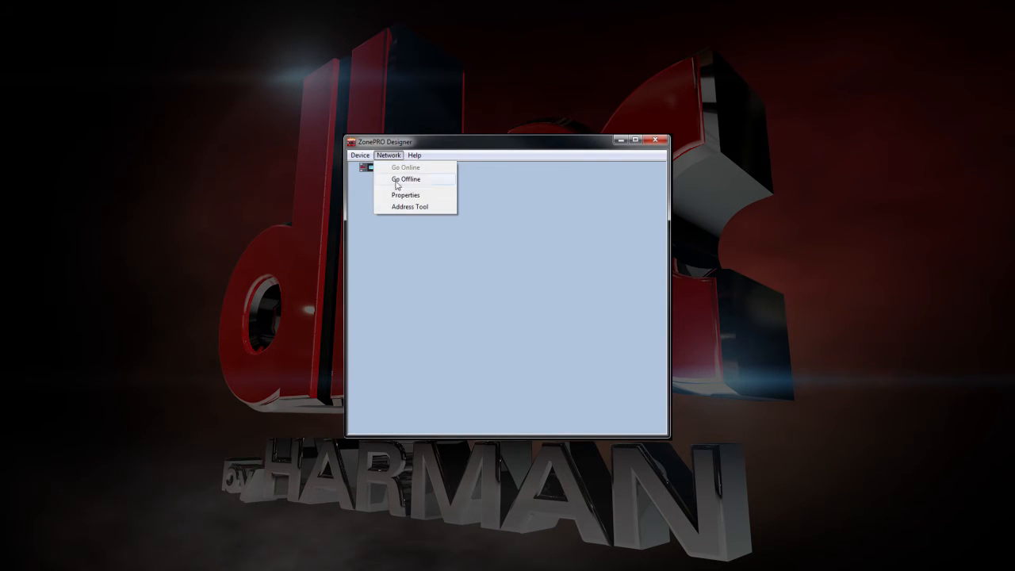
click(406, 195)
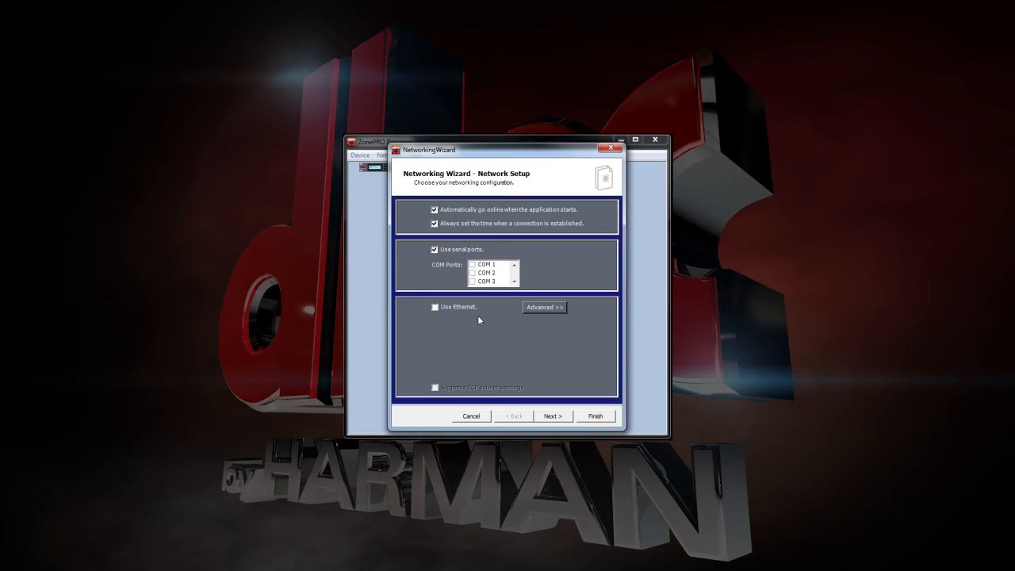
mouse_move(419, 292)
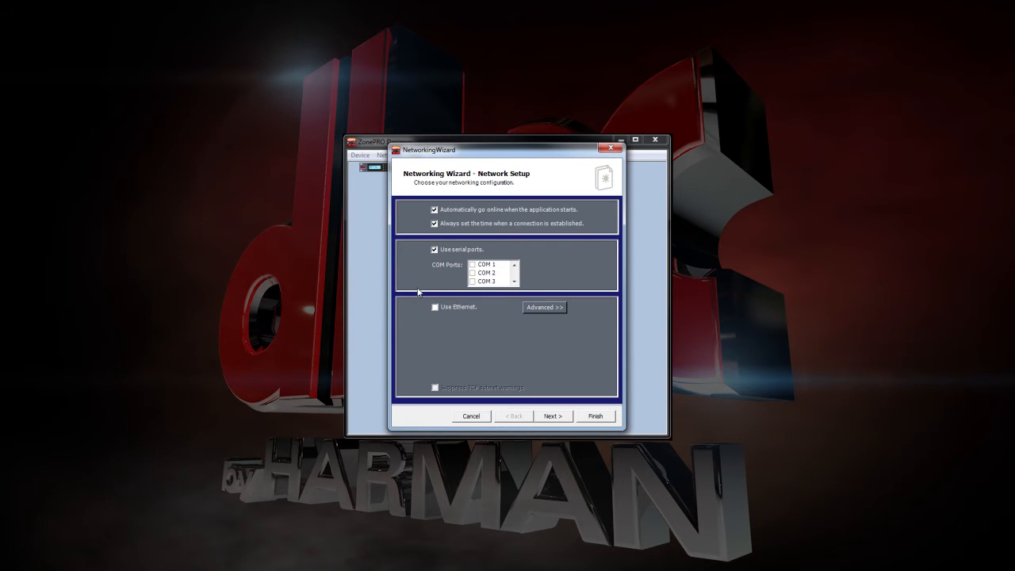
mouse_move(418, 293)
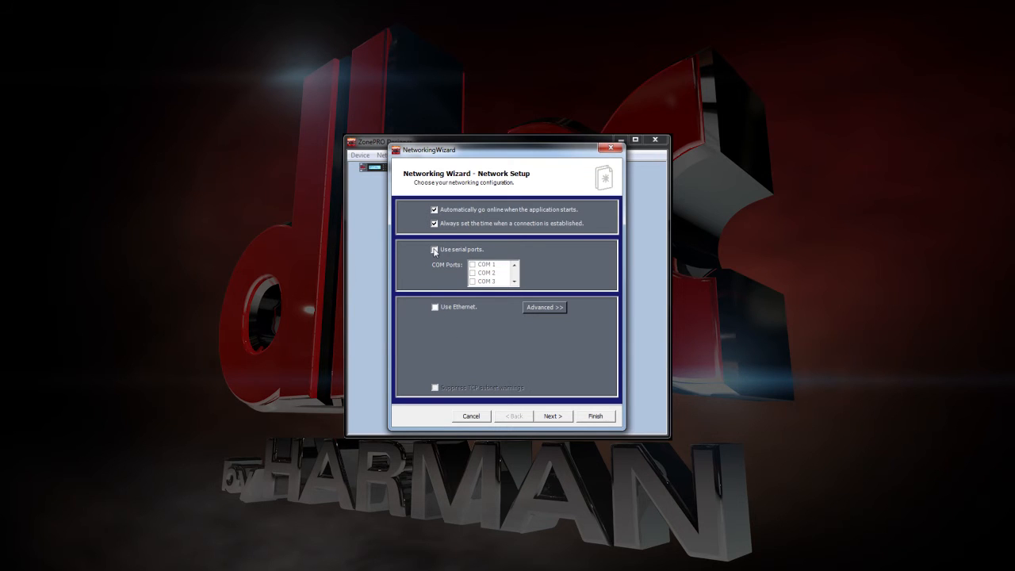
click(514, 283)
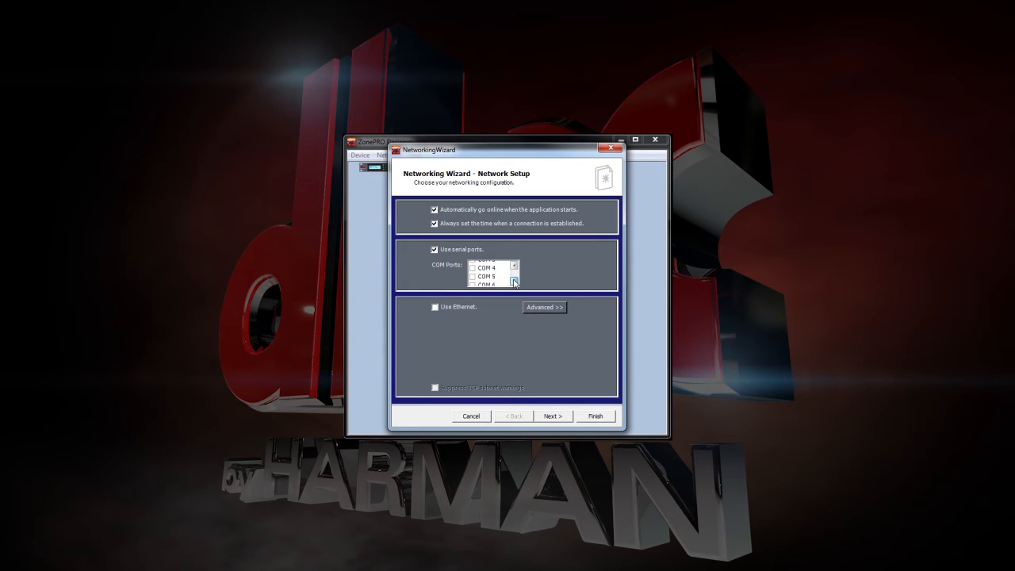
click(514, 282)
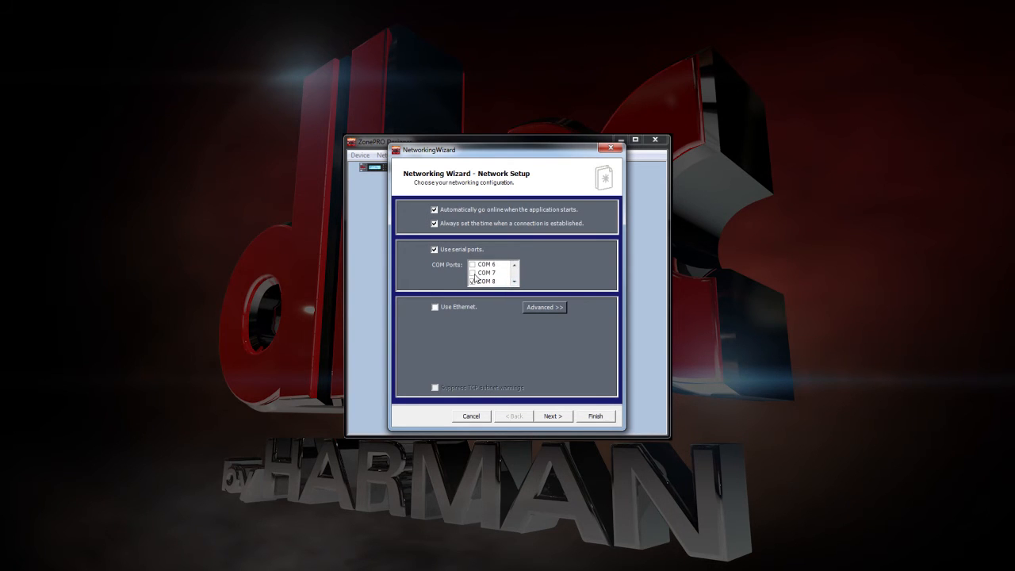
click(472, 282)
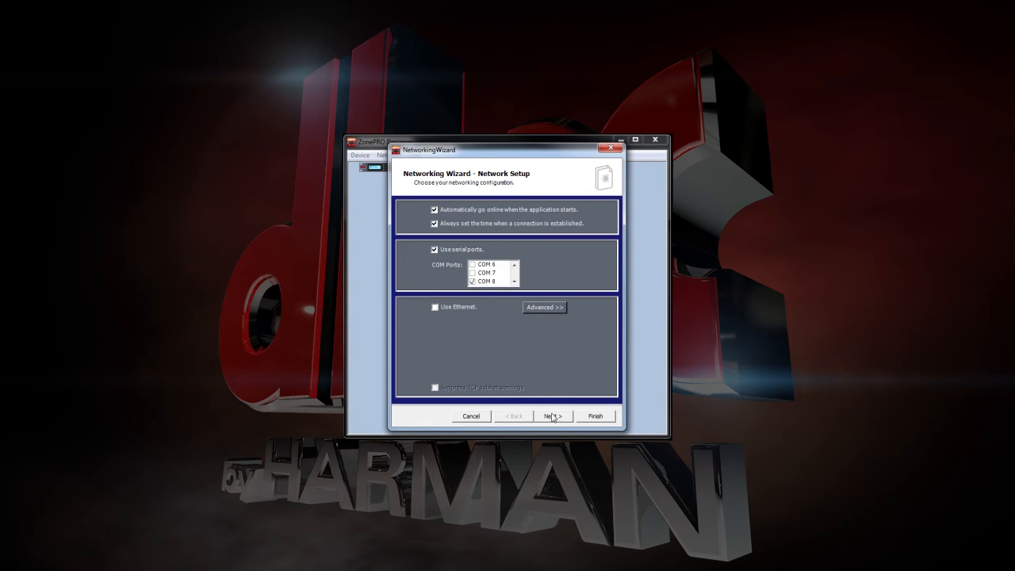
click(553, 416)
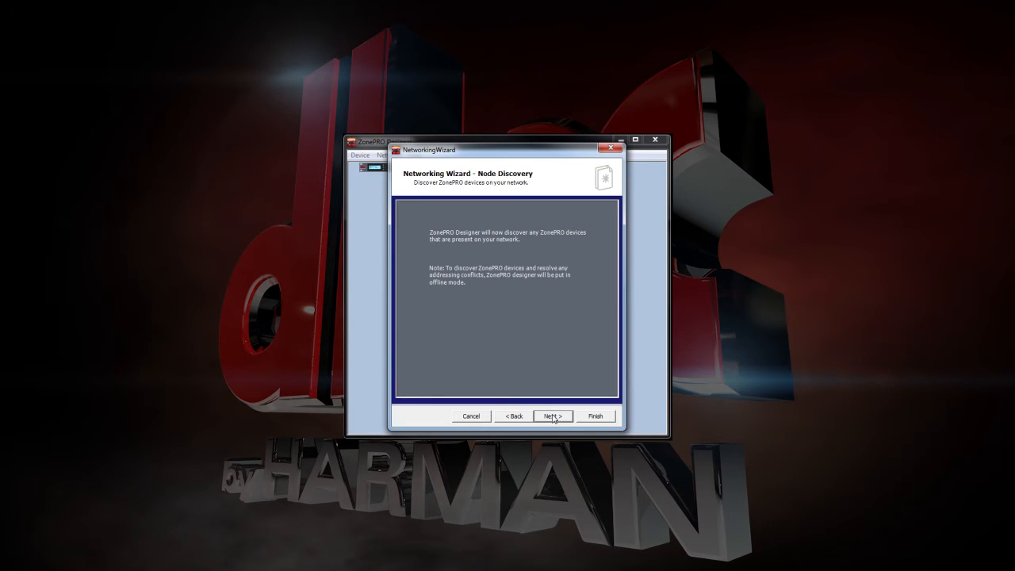
Step: Discover nodes, finish the wizard, and dismiss the subnet and lost-connection warnings
click(552, 416)
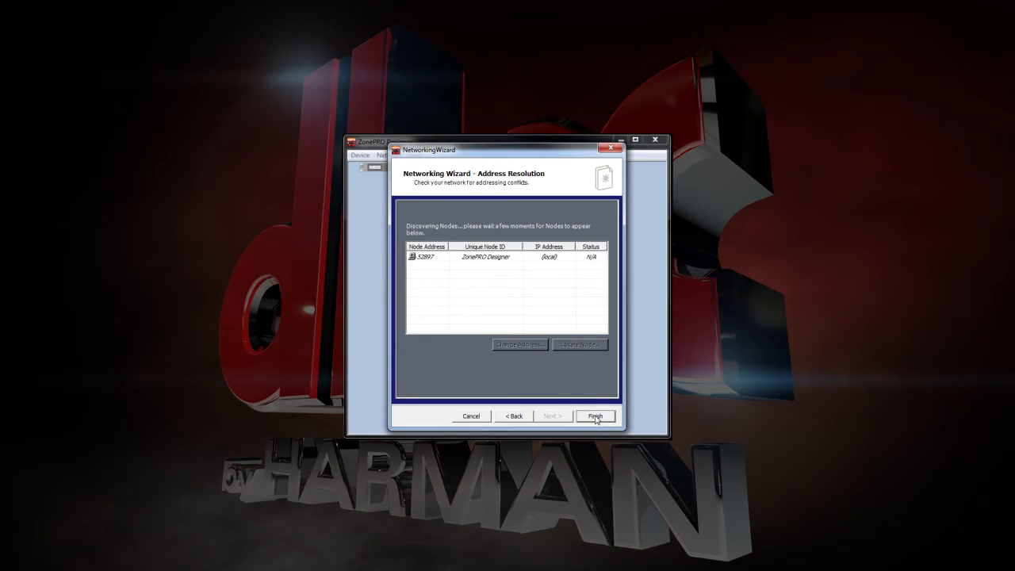
click(595, 417)
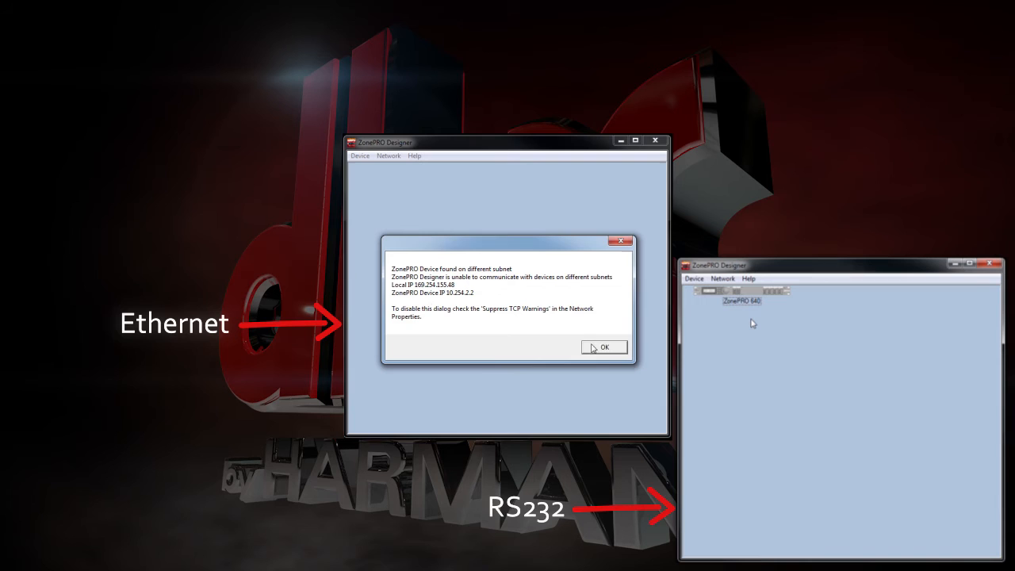
click(604, 347)
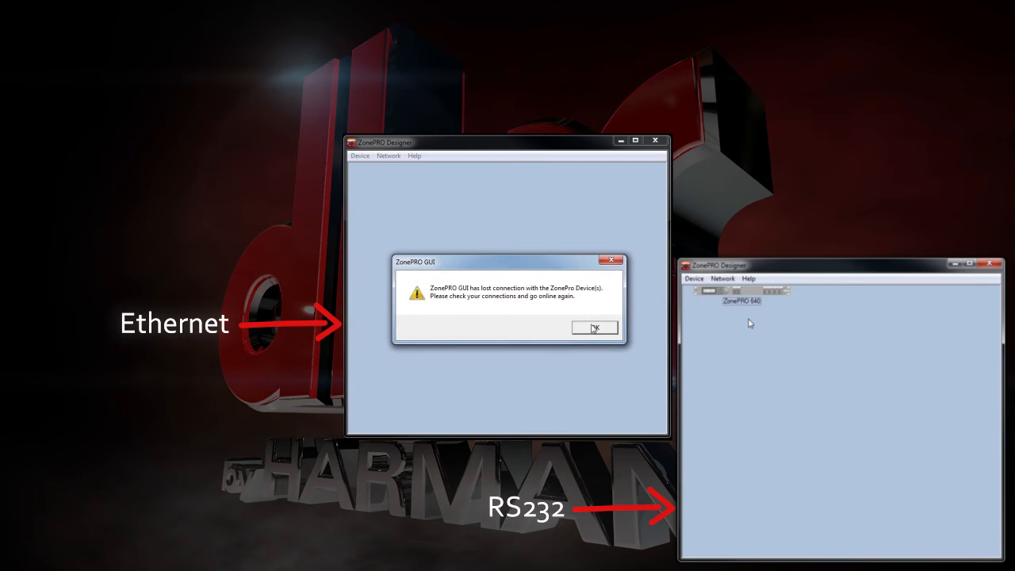
click(594, 328)
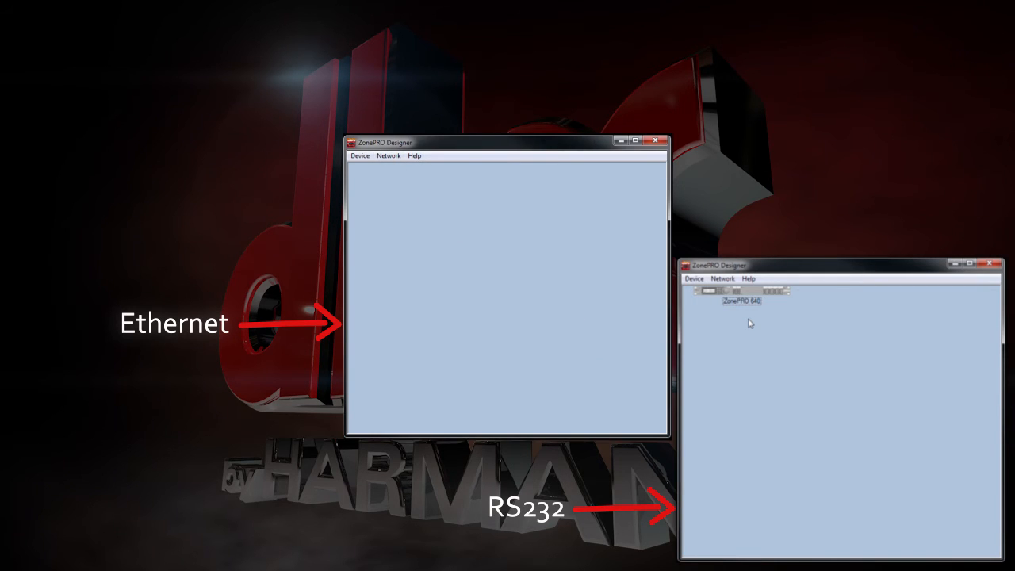
click(12, 561)
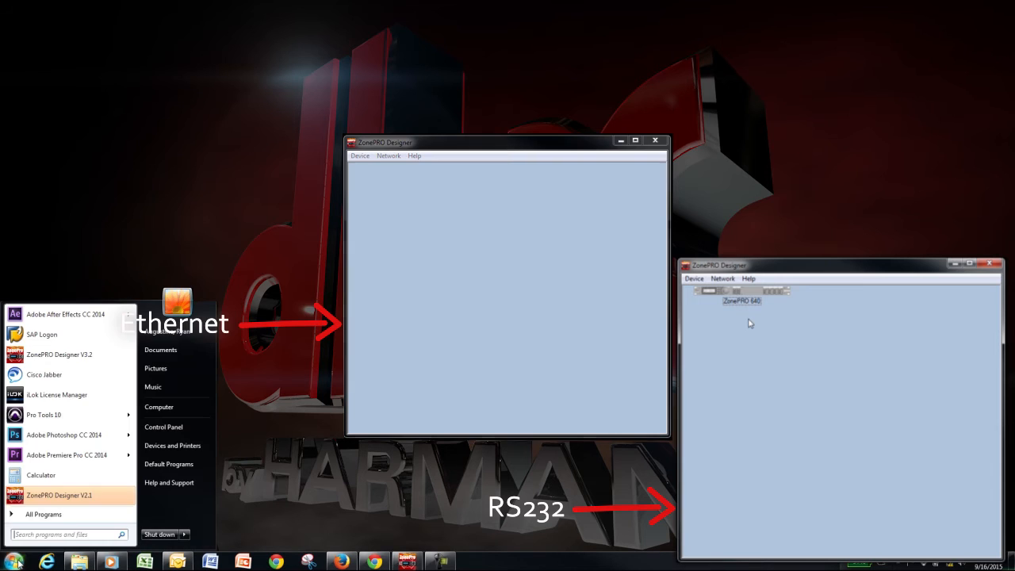
Step: Run ipconfig in Command Prompt to show the Ethernet address 169.254.155.48
text(com)
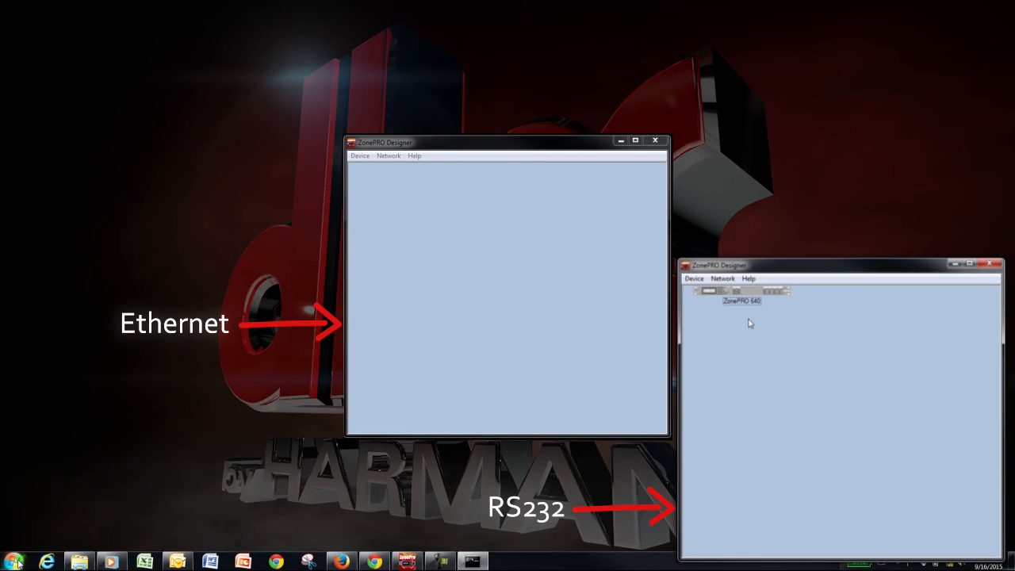
text(ip)
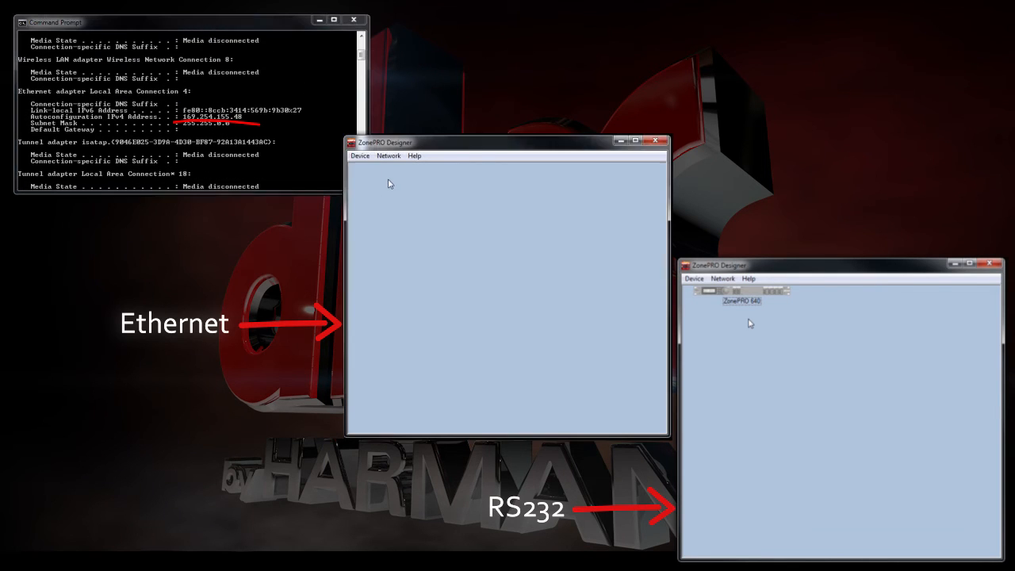
Step: Launch Network > Address Tool and run discovery of ZonePRO devices
click(389, 156)
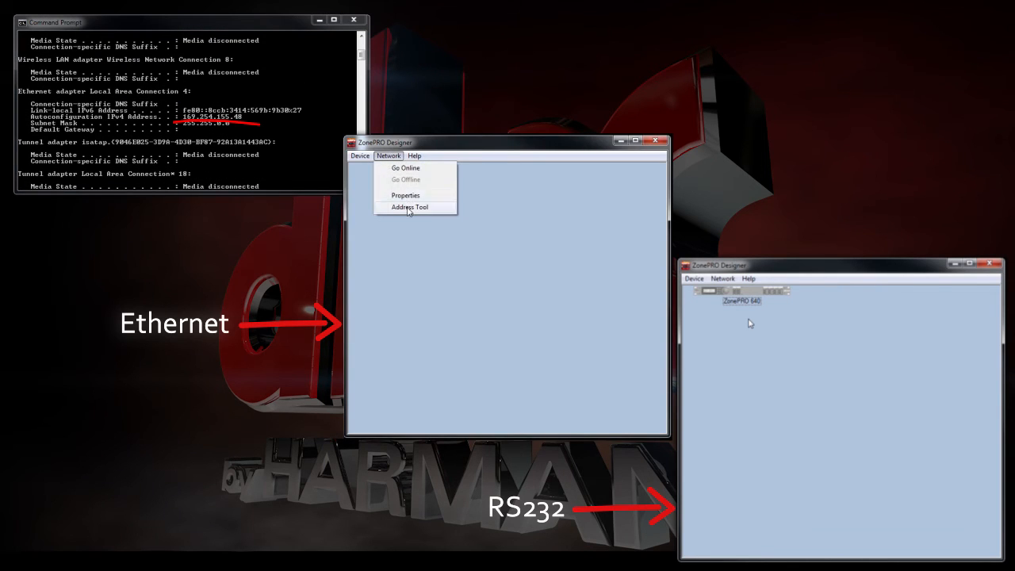
click(410, 207)
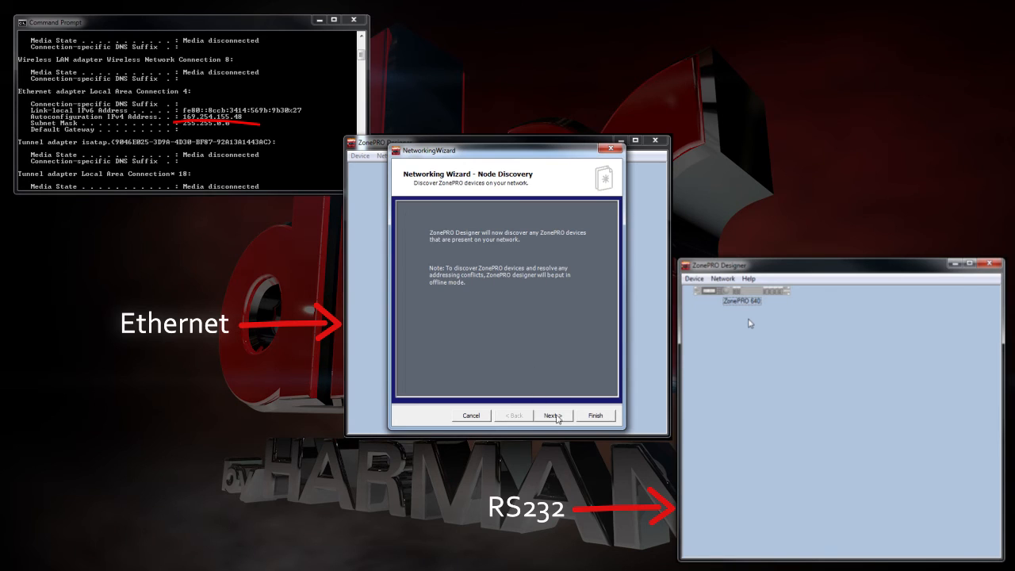
click(552, 415)
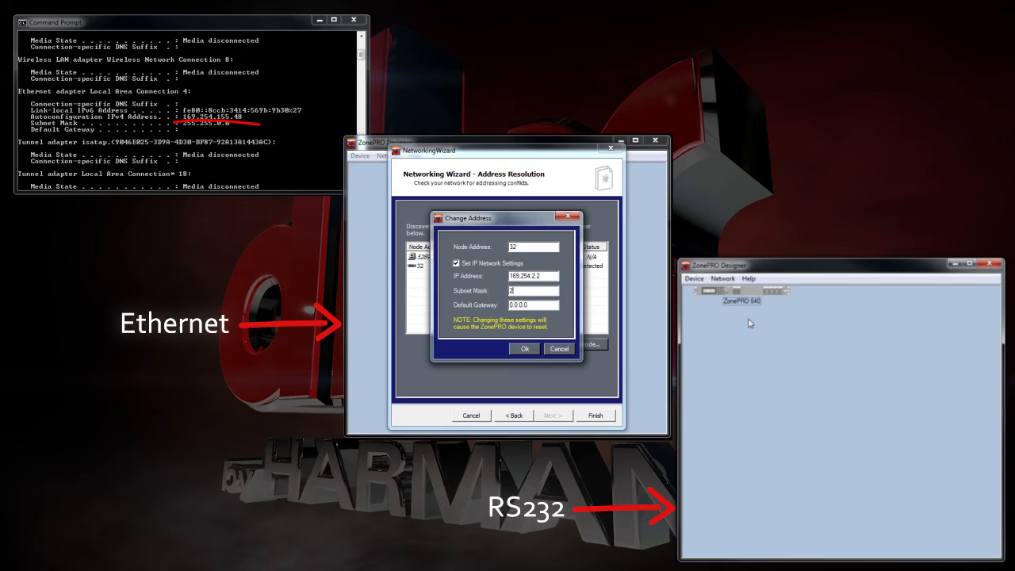
Step: Apply subnet mask 255.255.0.0 so node 32 is detected at 169.254.2.2, then finish the wizard
text(255.255.)
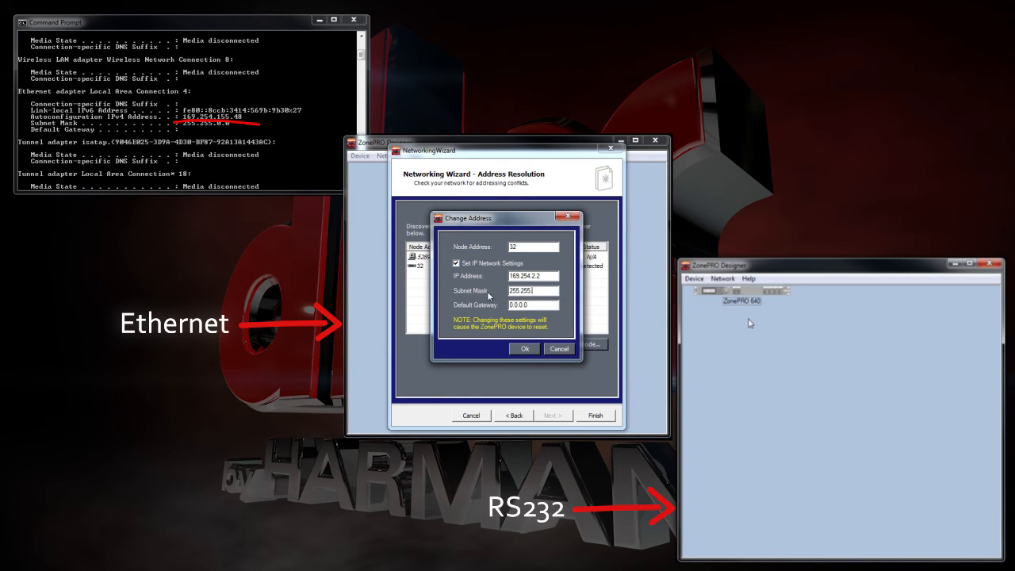
text(0.)
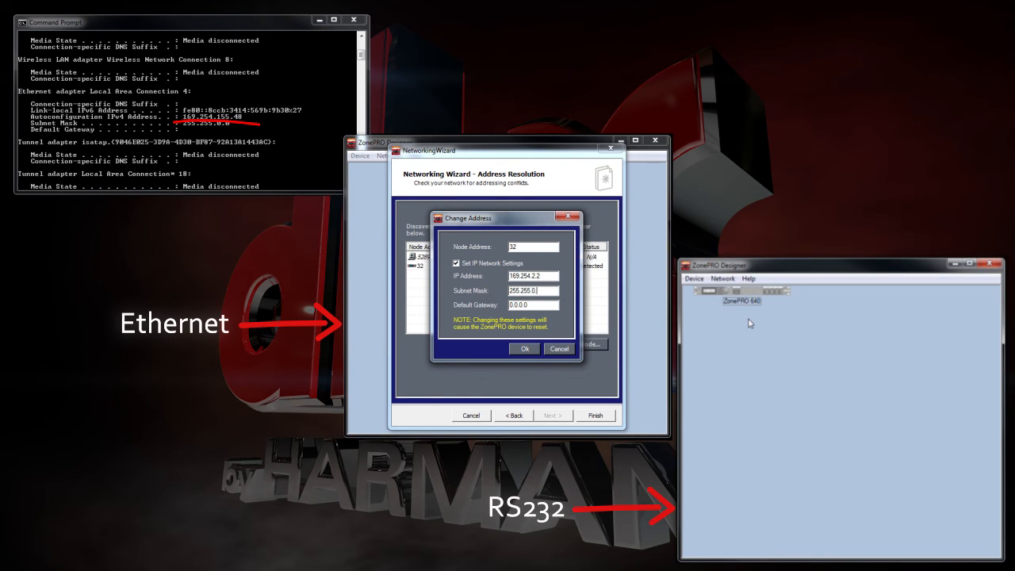
click(524, 349)
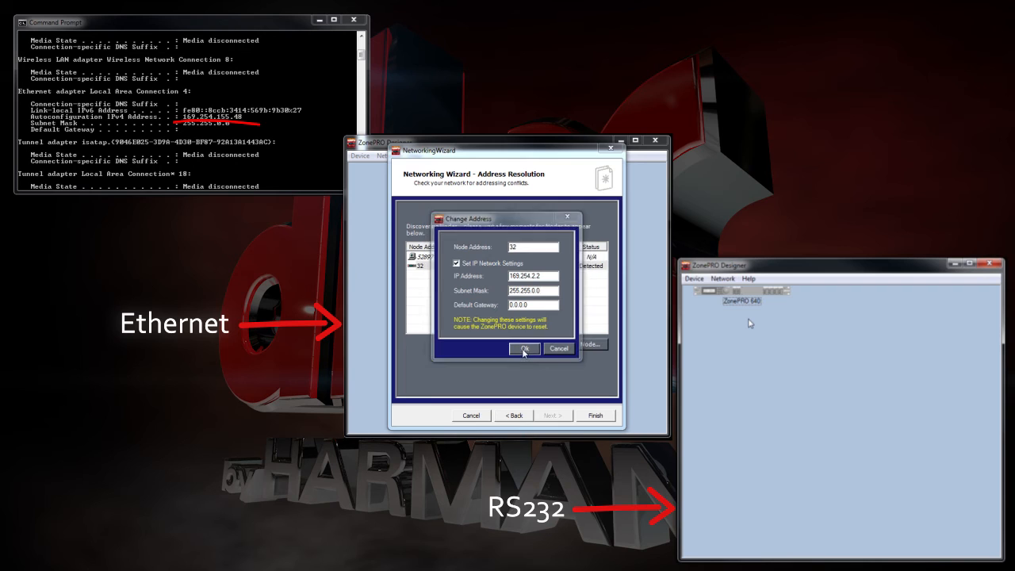
click(526, 349)
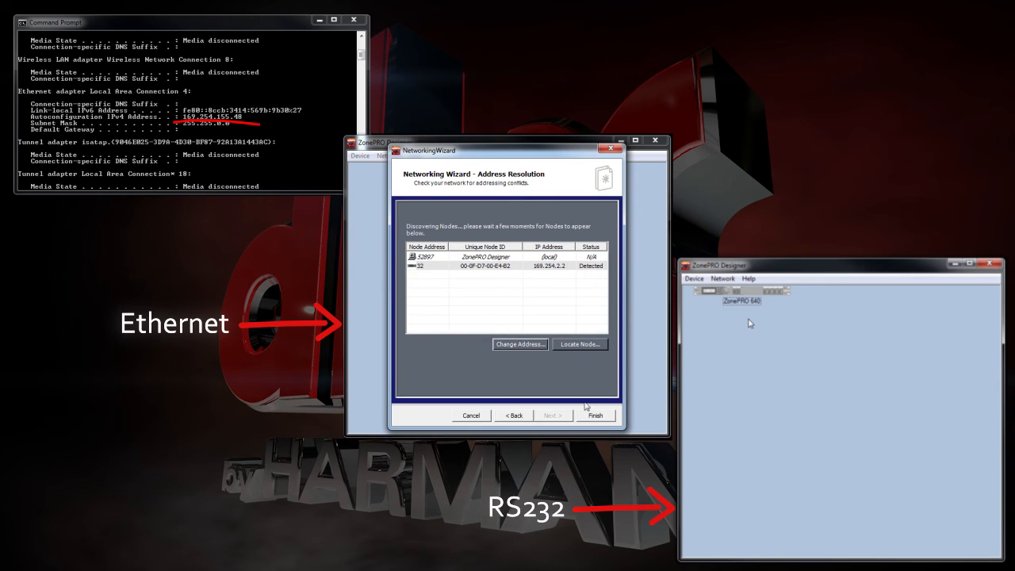
click(595, 415)
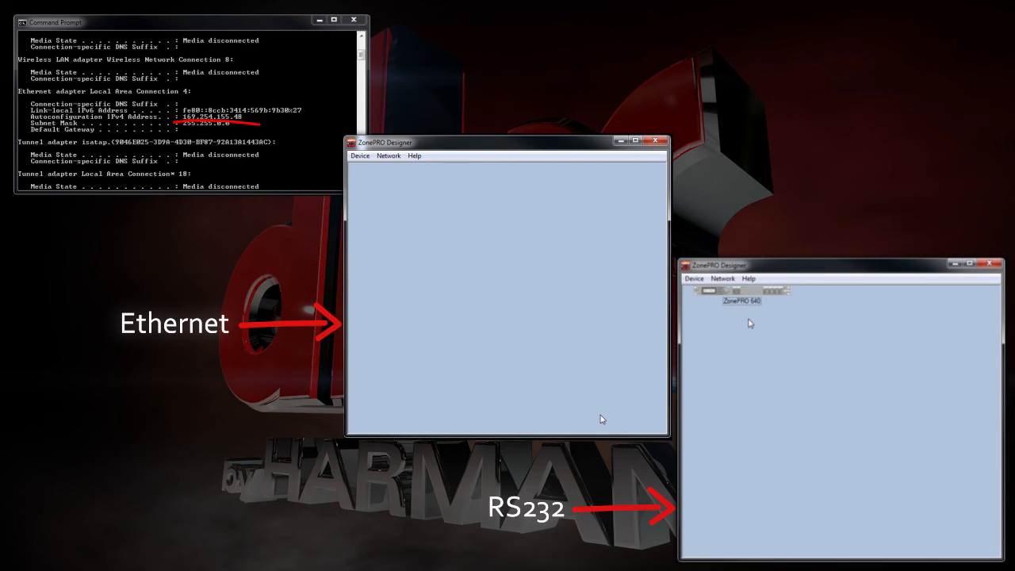
mouse_move(571, 347)
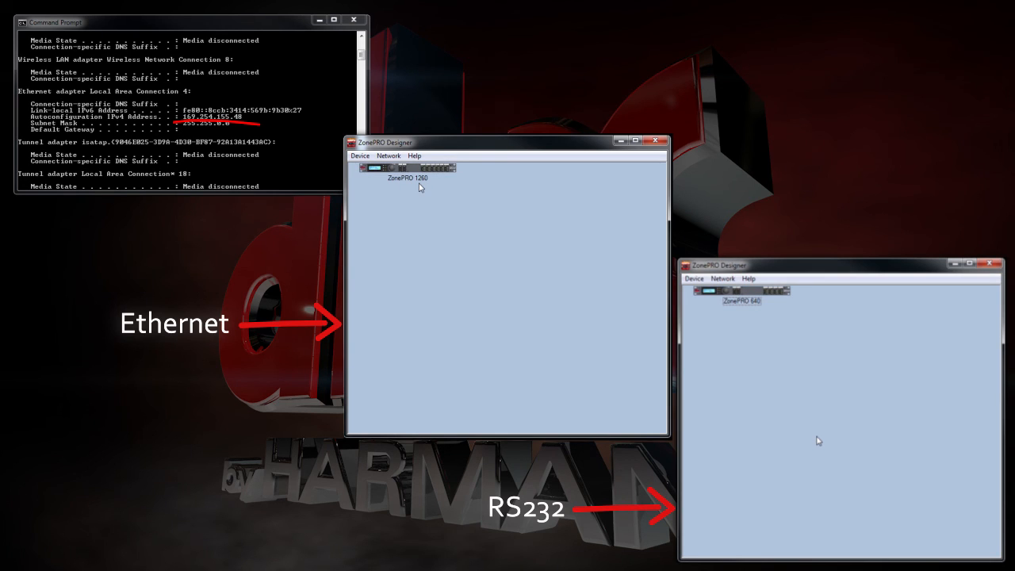
Step: Review the Device menu, then bring up the ZonePRO 640 (Node 48) Program Screen
click(693, 278)
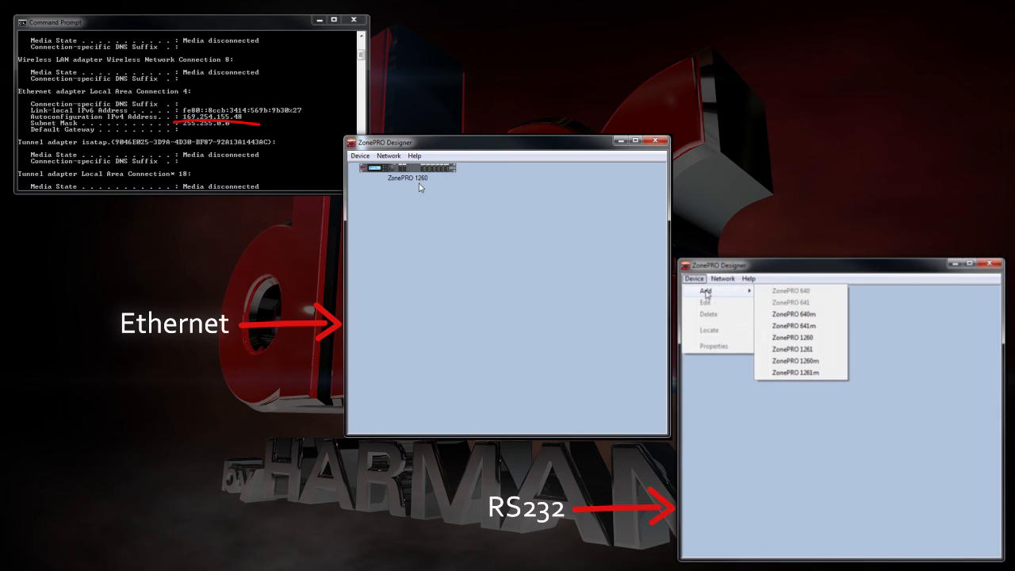
click(790, 291)
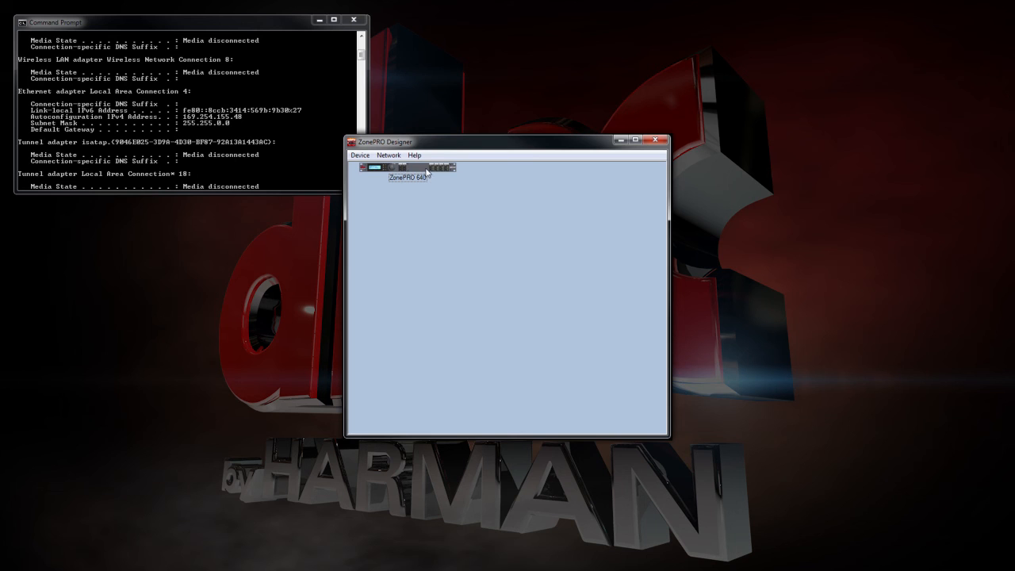
double_click(407, 167)
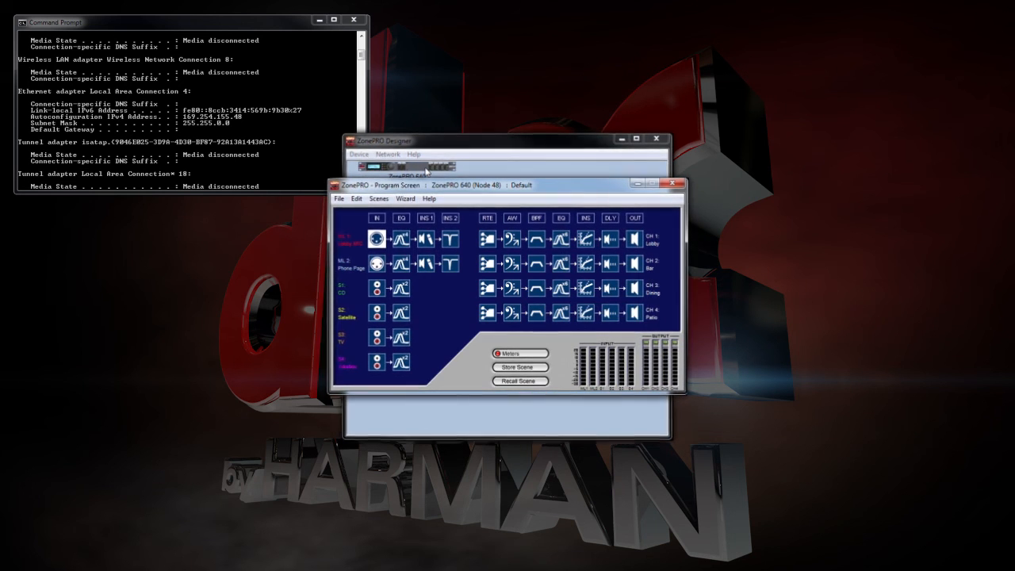